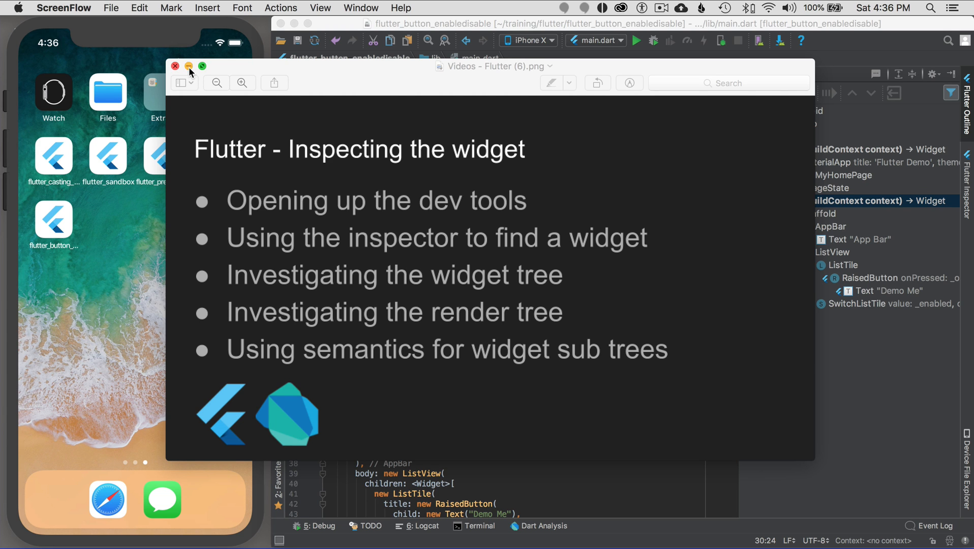
- Close the Preview window showing the lesson outline slide
click(174, 66)
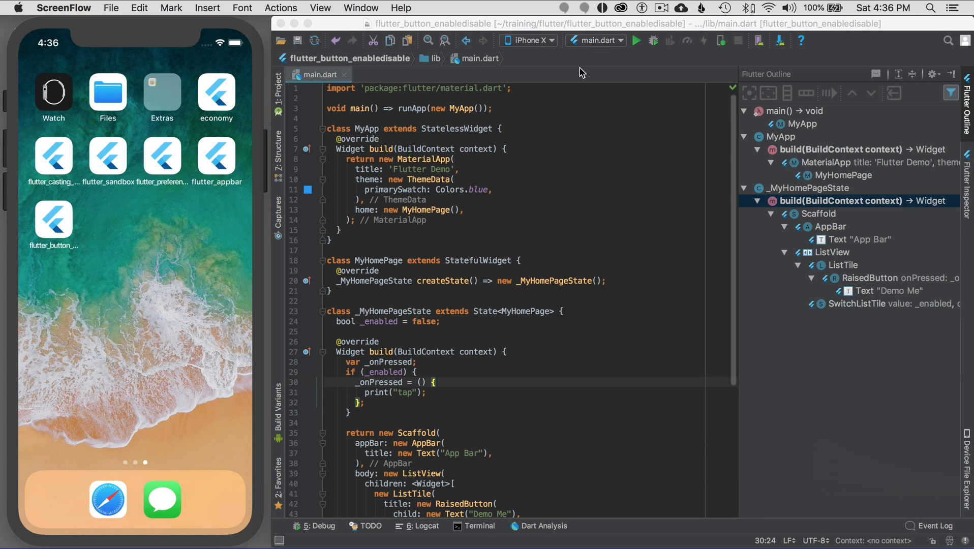
- Run main.dart on the iPhone X simulator and scroll to the Scaffold code
click(635, 41)
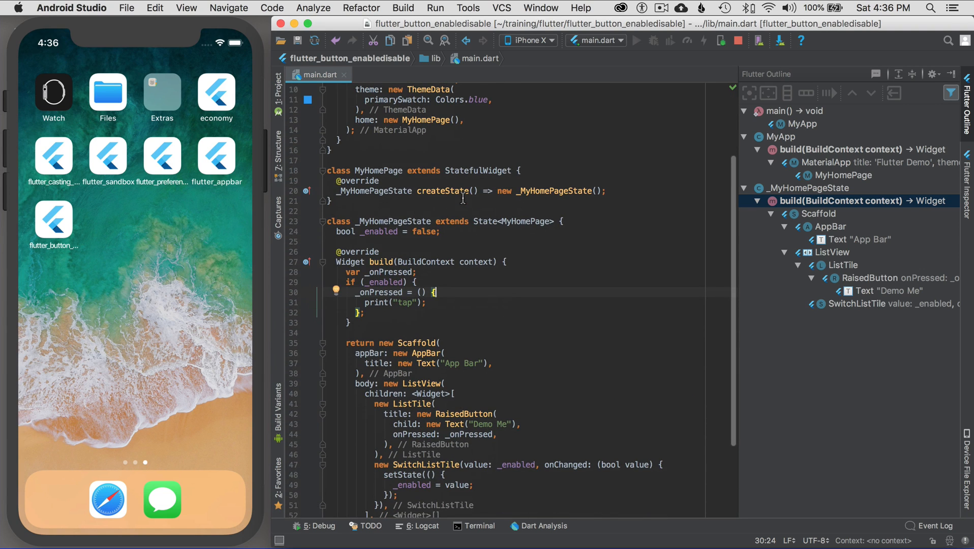
scroll(down, 3)
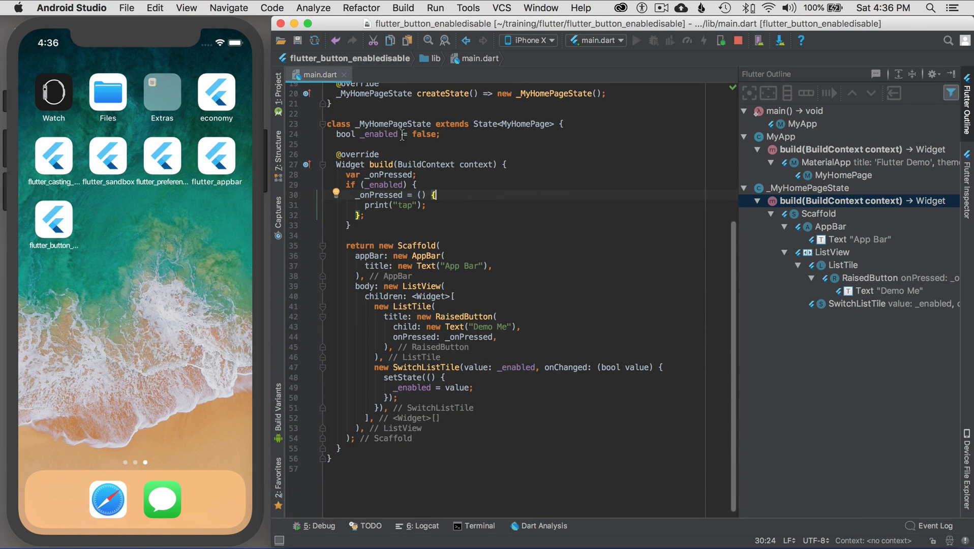
click(636, 41)
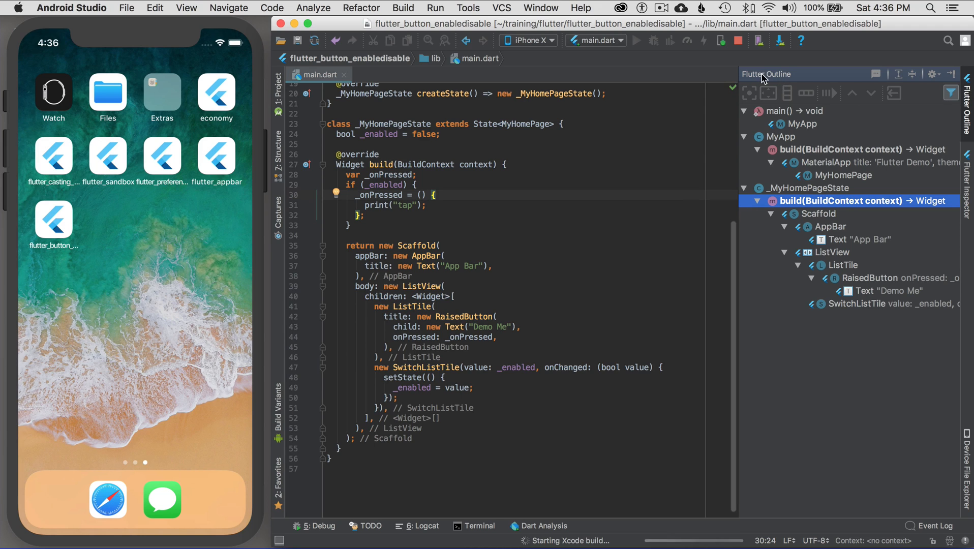
mouse_move(882, 79)
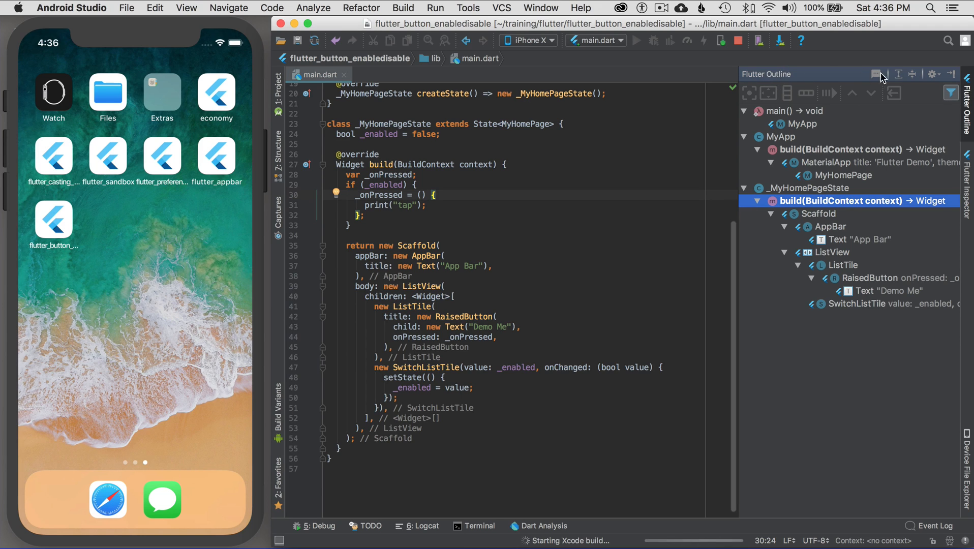
- Hide the widget outline panel and show the Flutter Inspector with the MyApp root
click(882, 74)
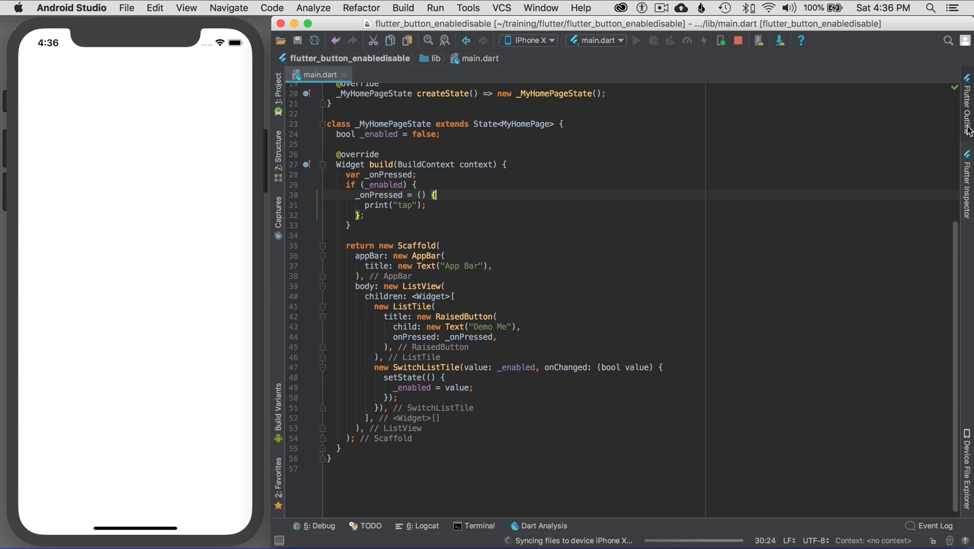
click(967, 186)
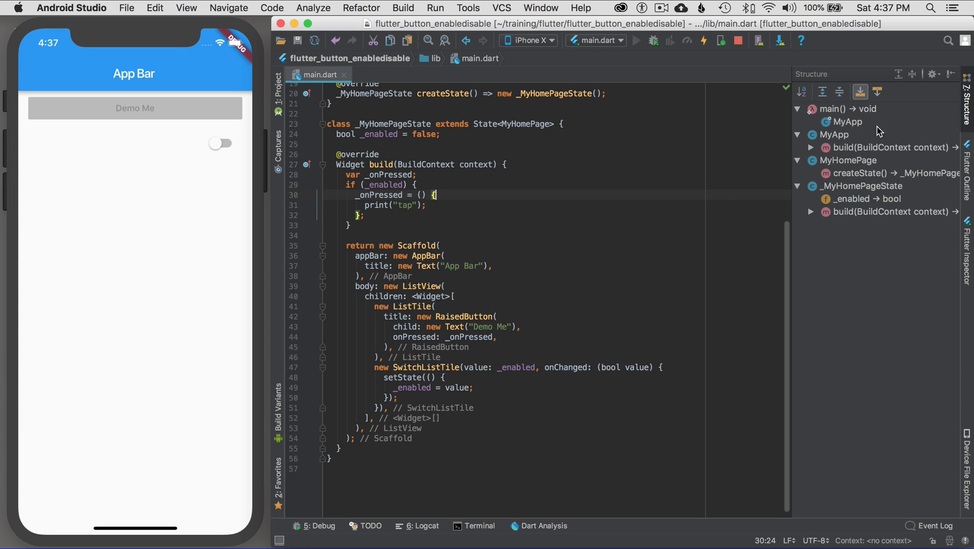
mouse_move(964, 163)
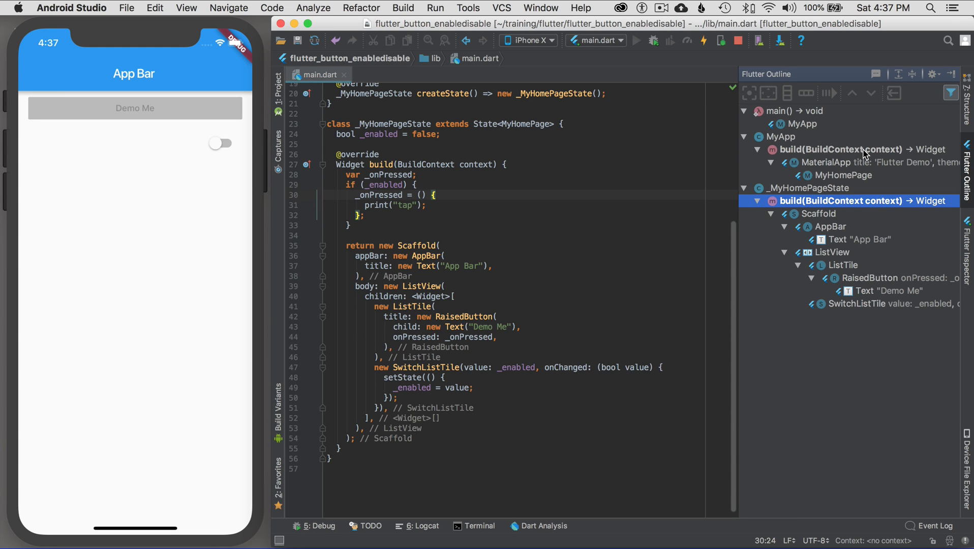
mouse_move(848, 111)
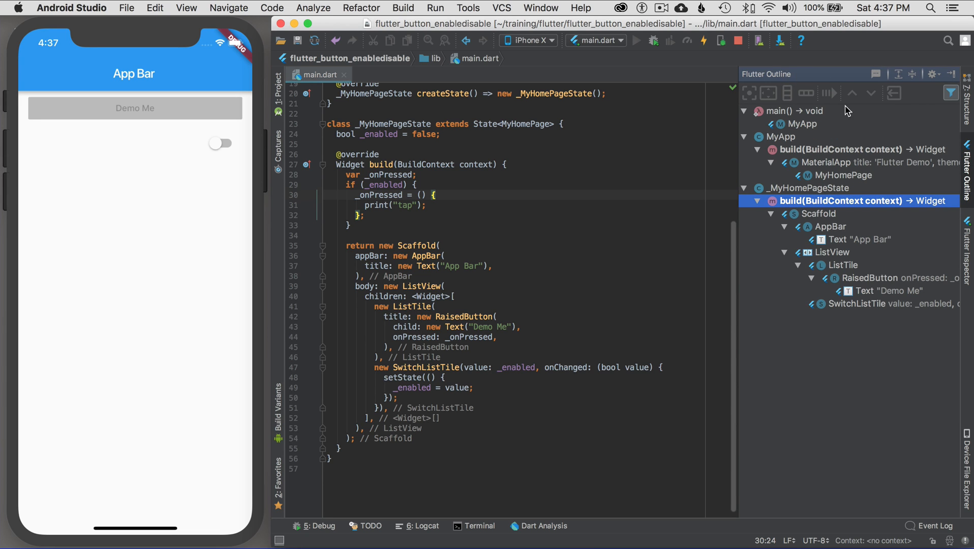
mouse_move(761, 100)
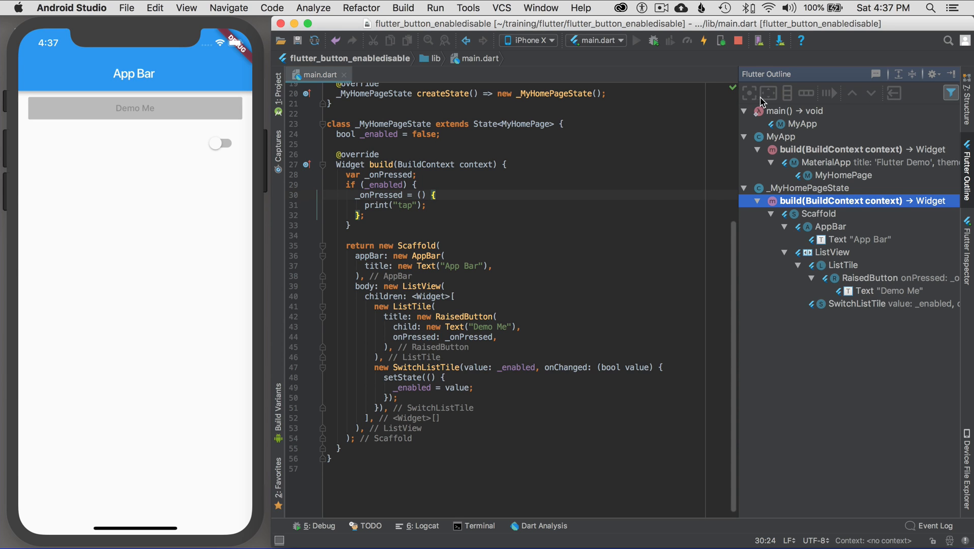
mouse_move(800, 104)
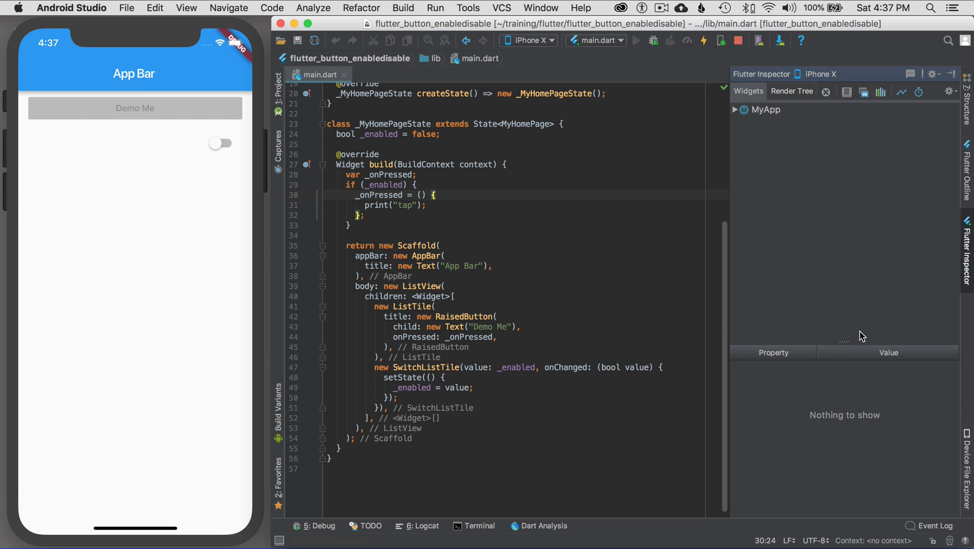
mouse_move(819, 77)
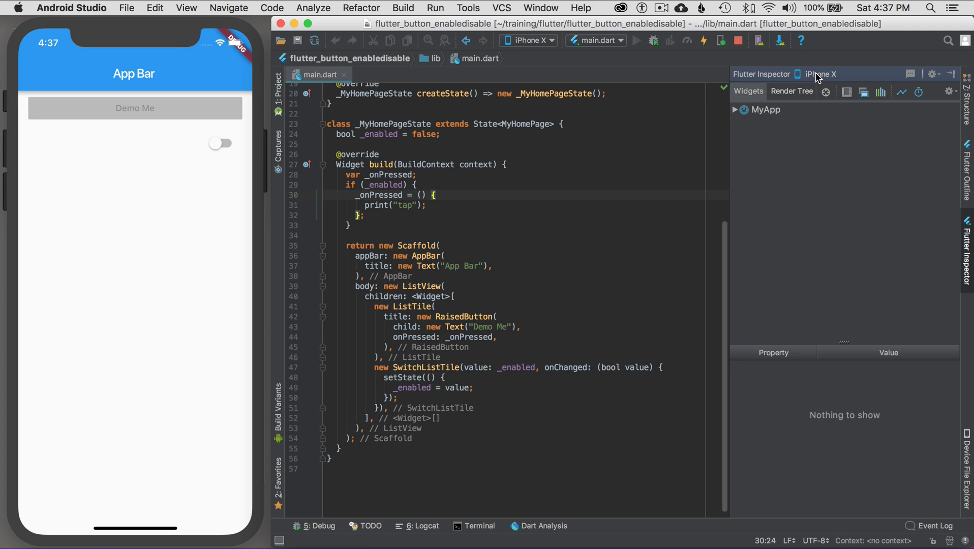
mouse_move(842, 79)
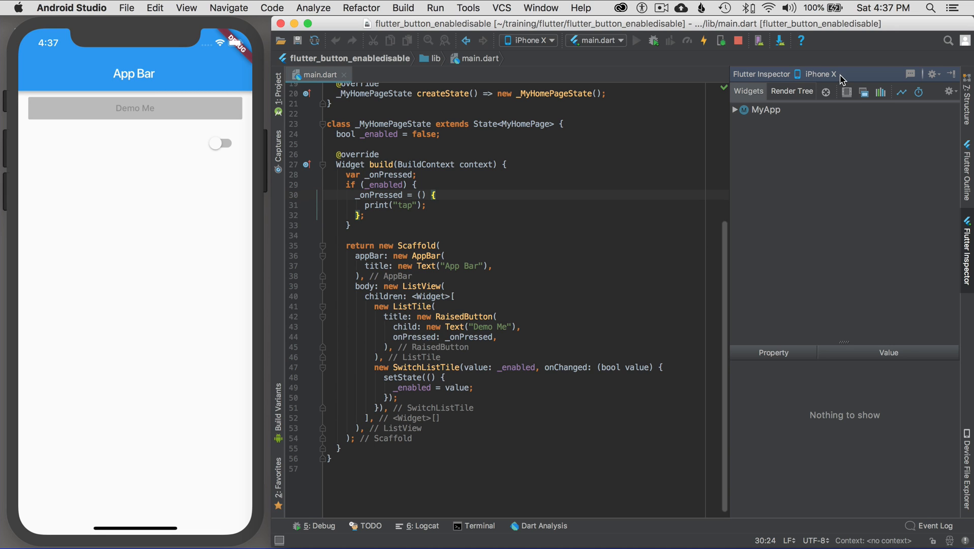
mouse_move(843, 81)
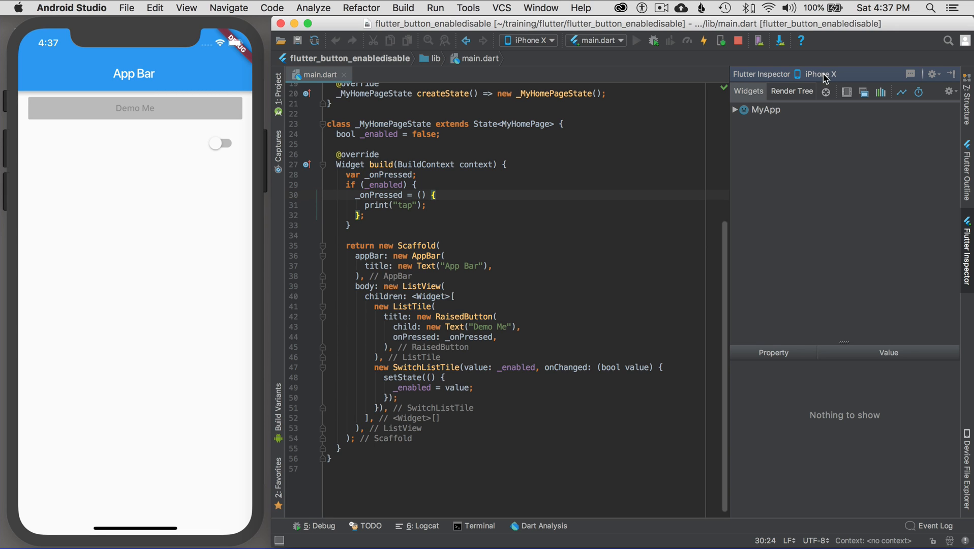
mouse_move(779, 148)
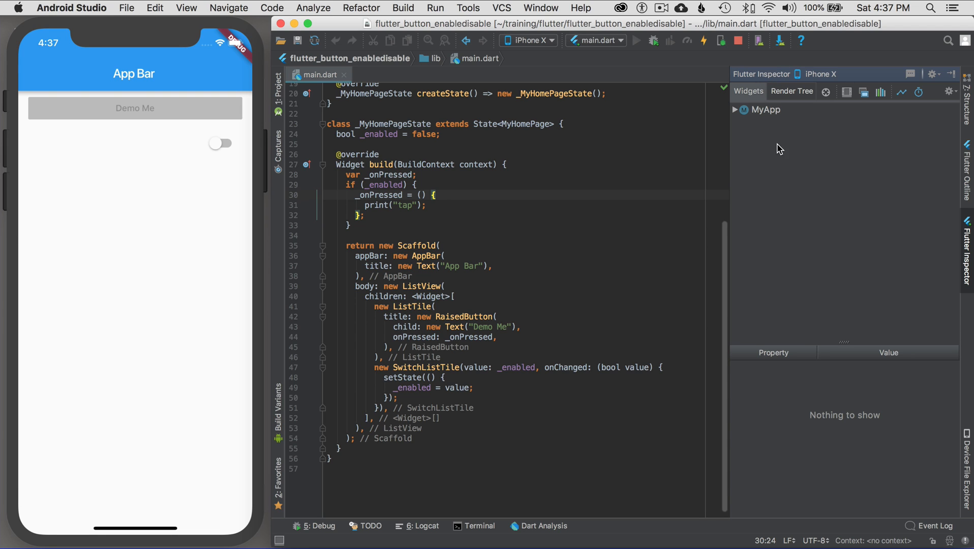
mouse_move(821, 71)
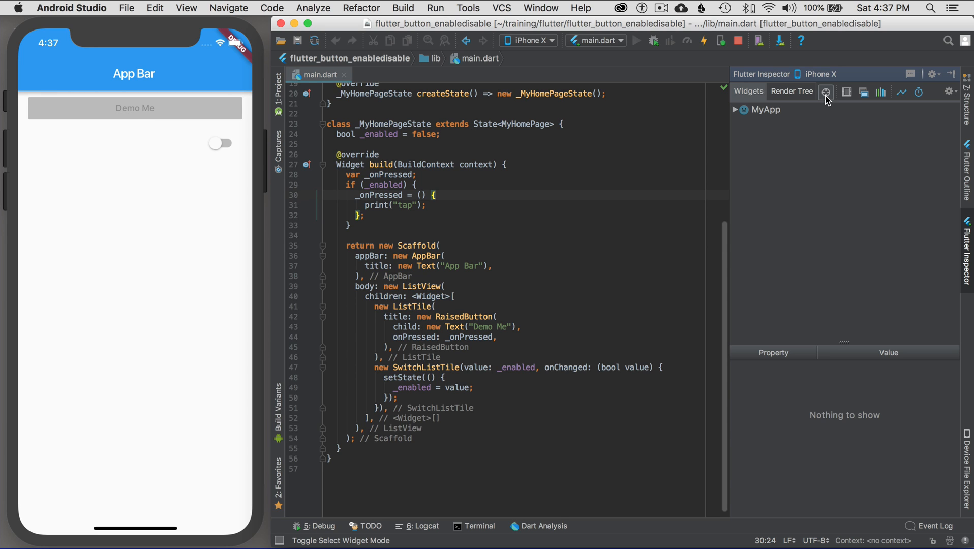
mouse_move(826, 91)
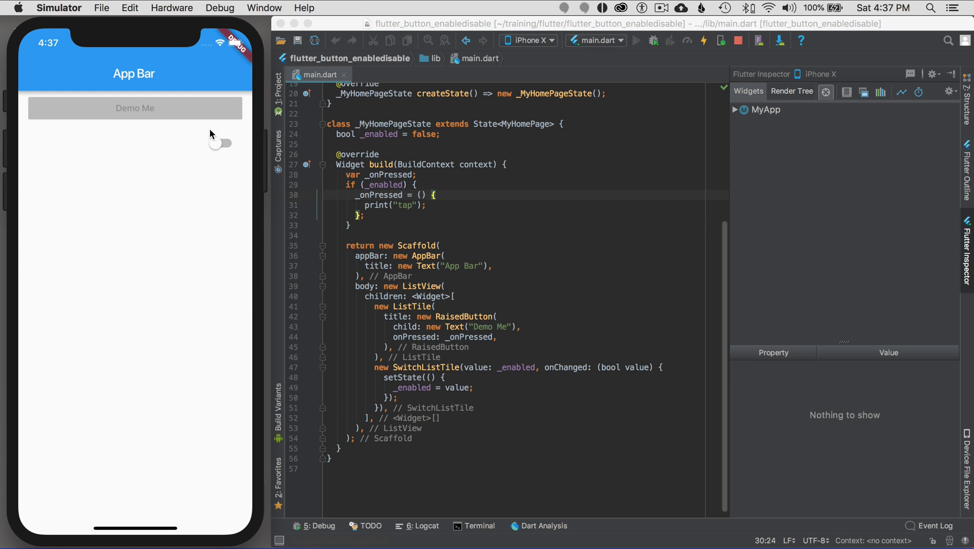
- Pick the switch in the running app so the inspector expands to _SwitchRenderObjectWidget
click(219, 143)
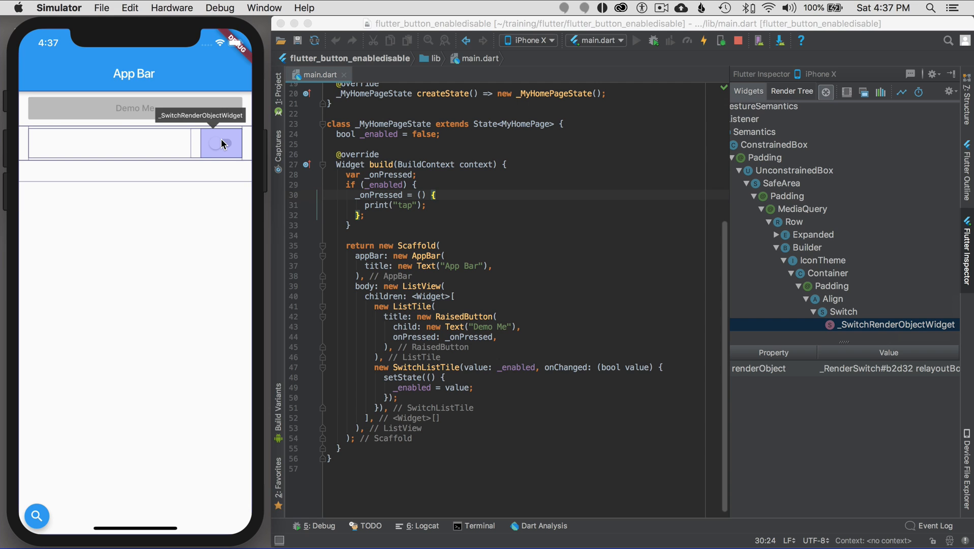
mouse_move(144, 116)
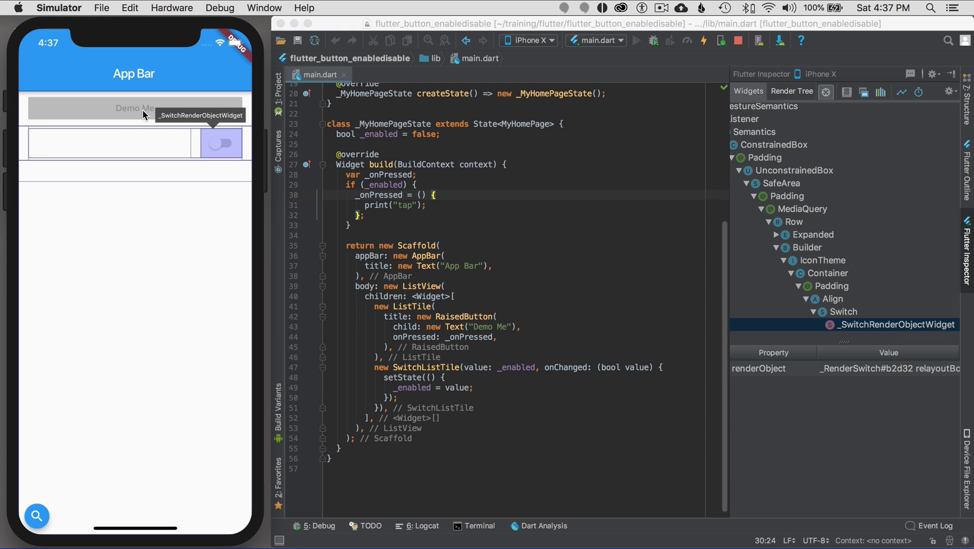
mouse_move(454, 230)
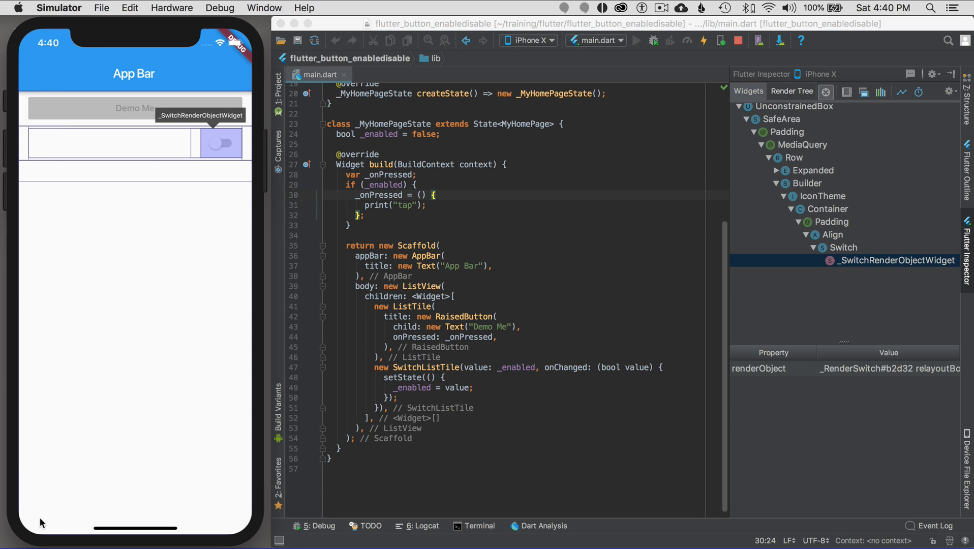
mouse_move(120, 113)
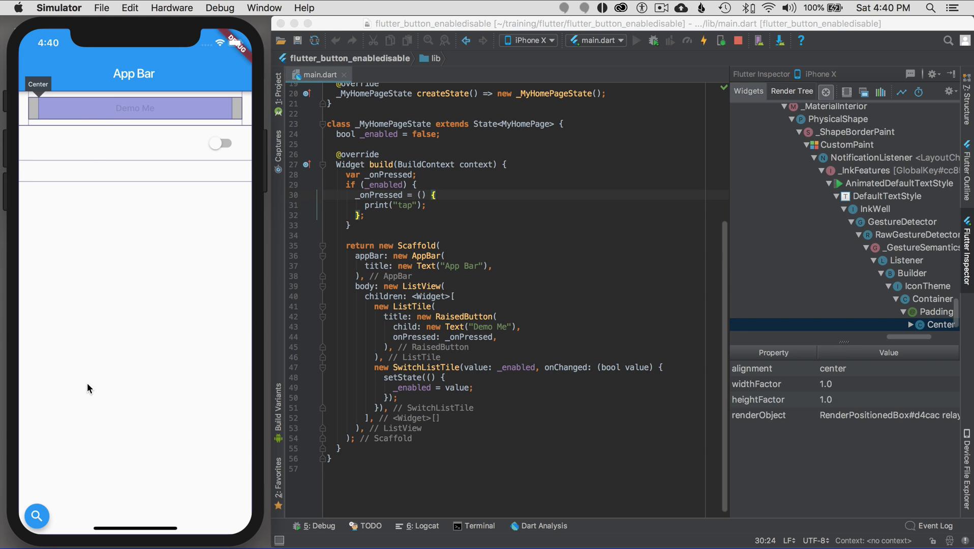
mouse_move(152, 247)
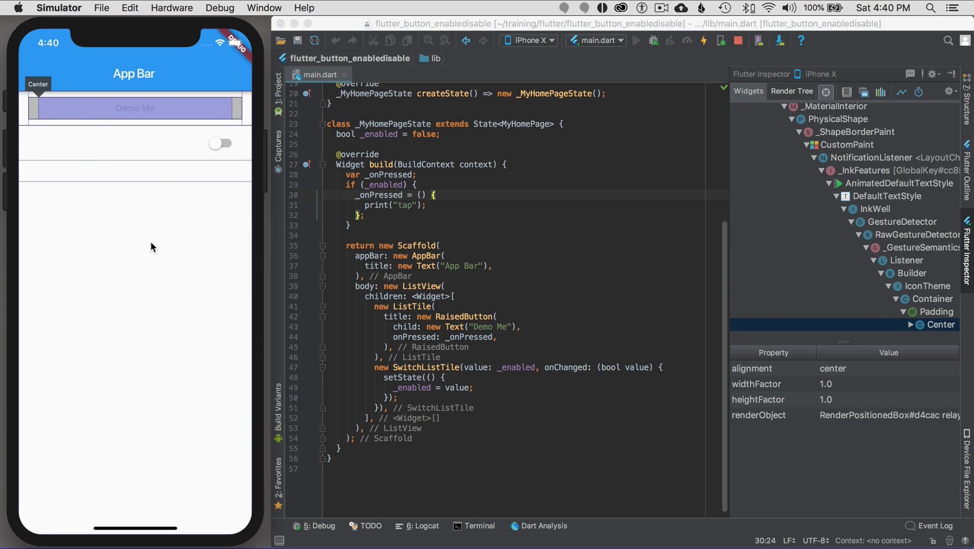
mouse_move(165, 175)
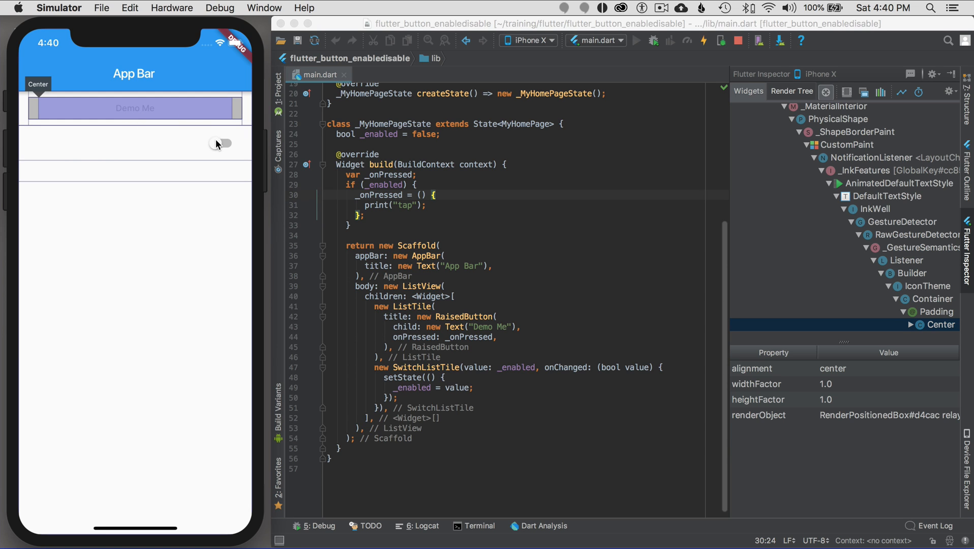
mouse_move(41, 80)
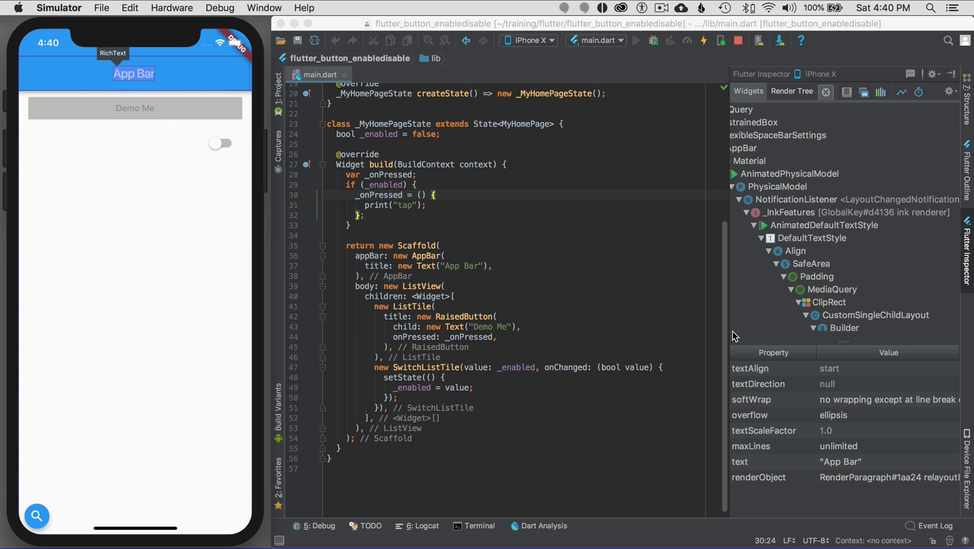
mouse_move(832, 290)
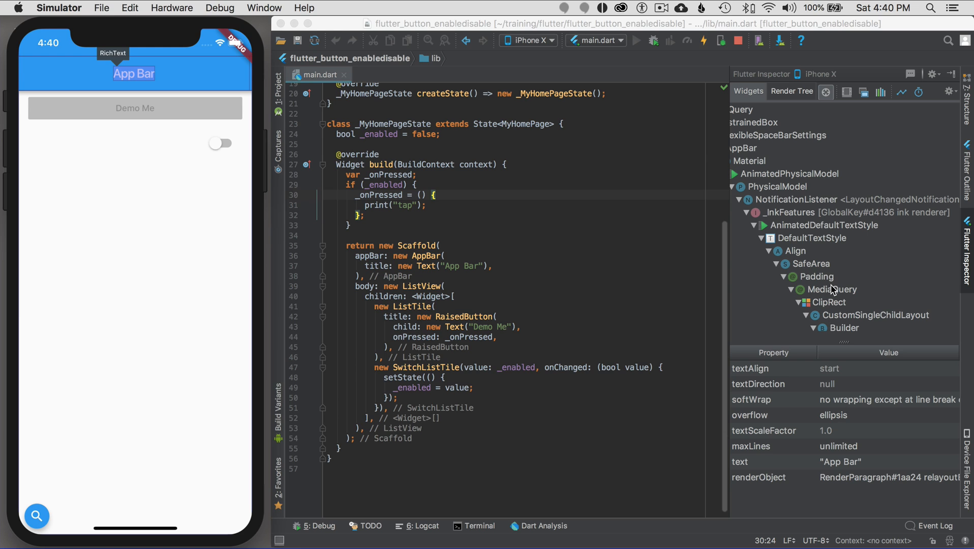
- Bring the IDE forward and select the ink renderer node in the widget tree
click(772, 368)
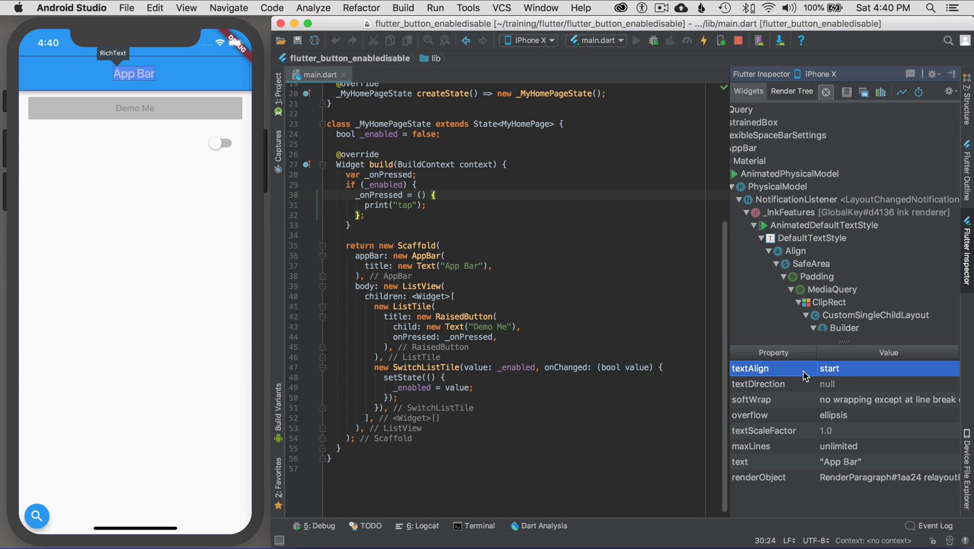
mouse_move(831, 392)
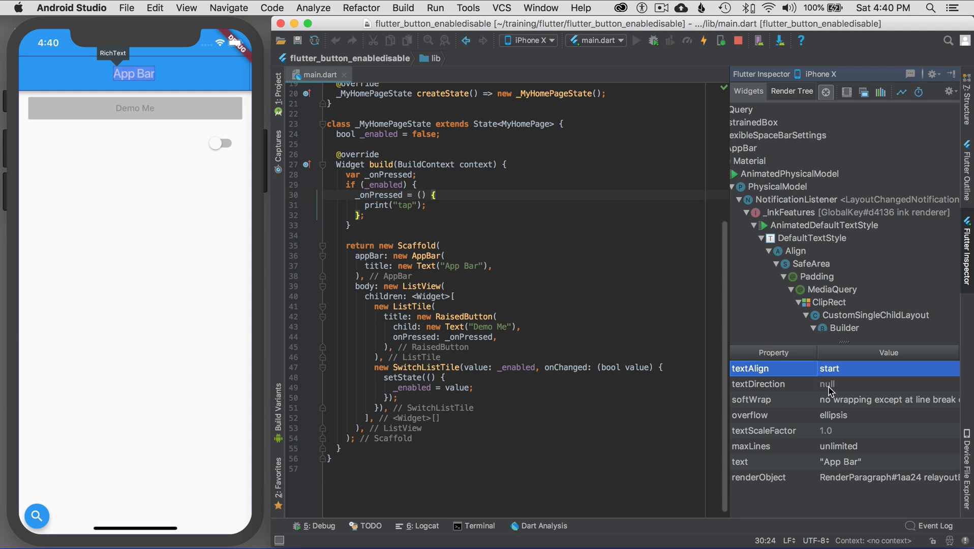
mouse_move(788, 460)
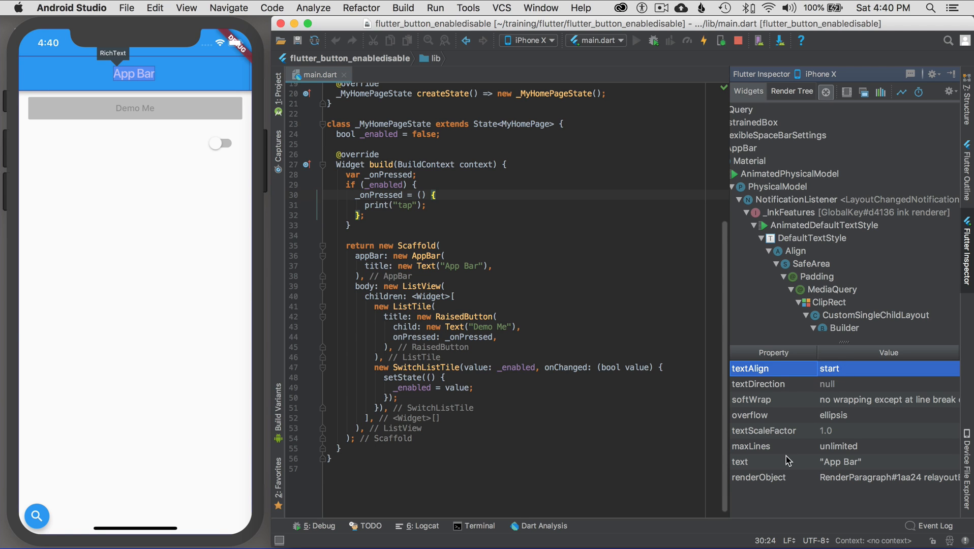
mouse_move(730, 305)
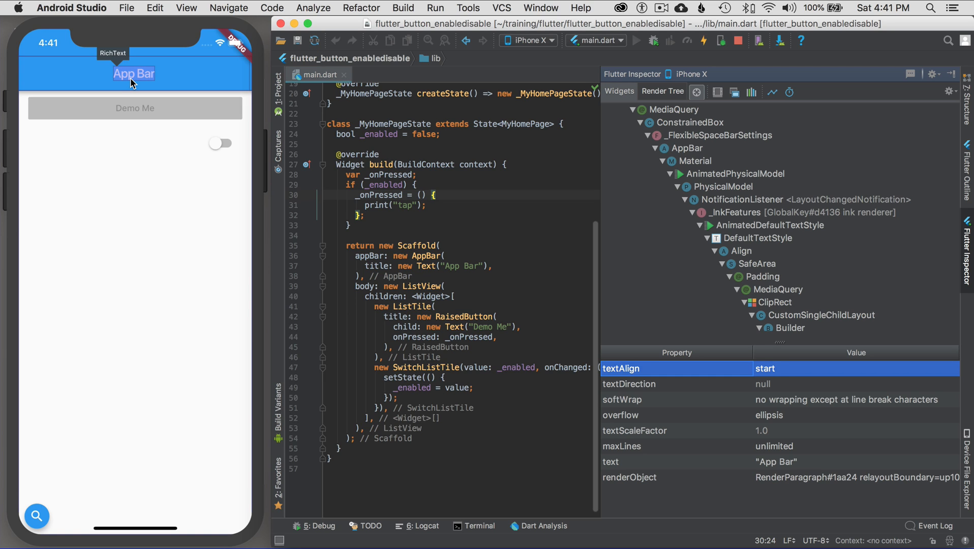
mouse_move(450, 256)
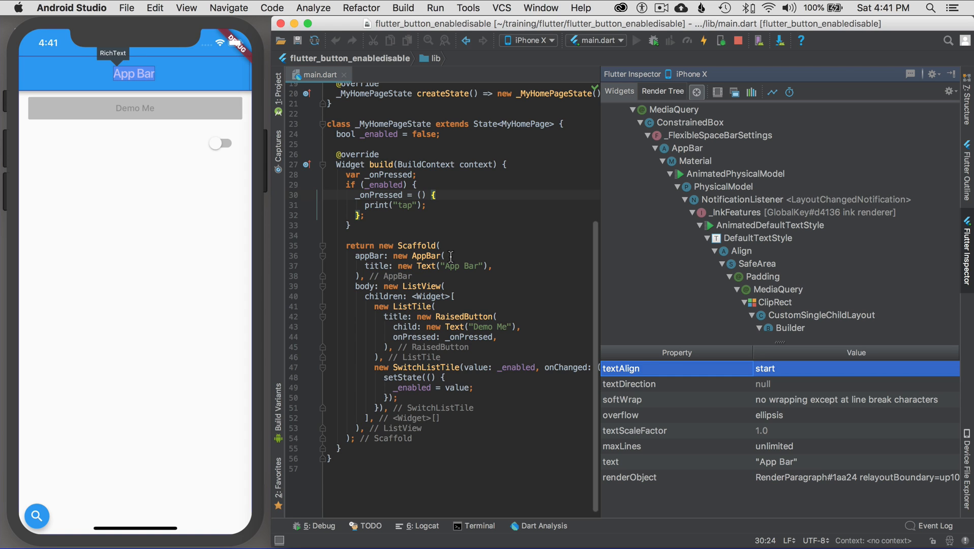
mouse_move(166, 108)
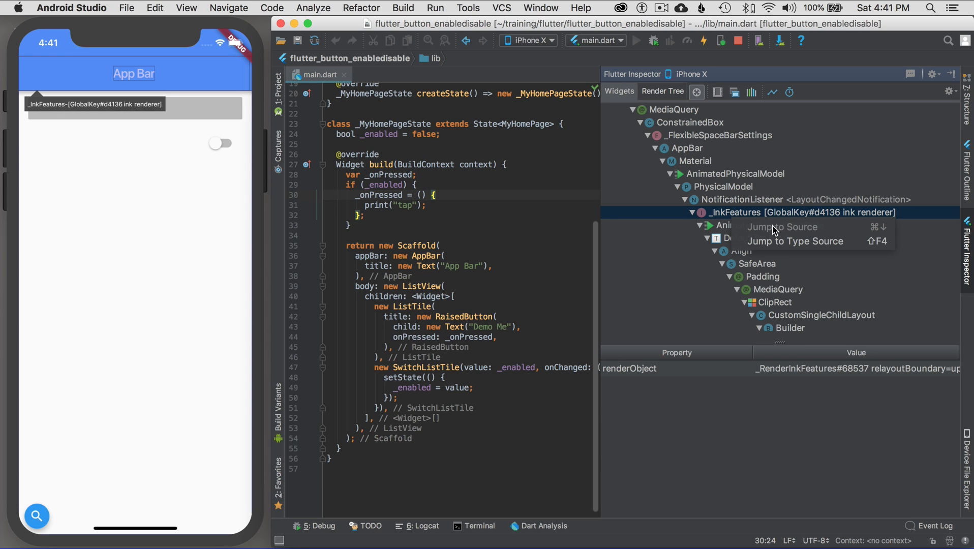
mouse_move(794, 241)
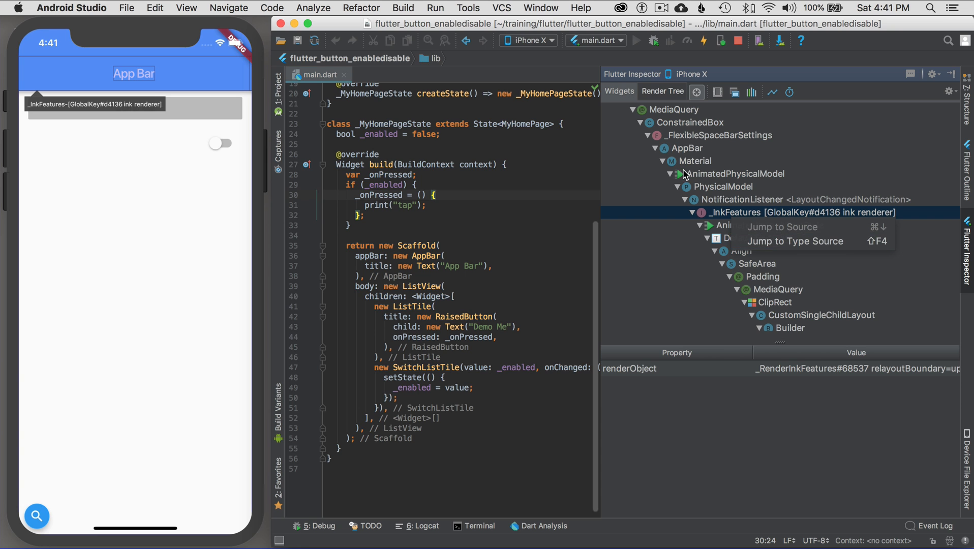
click(695, 160)
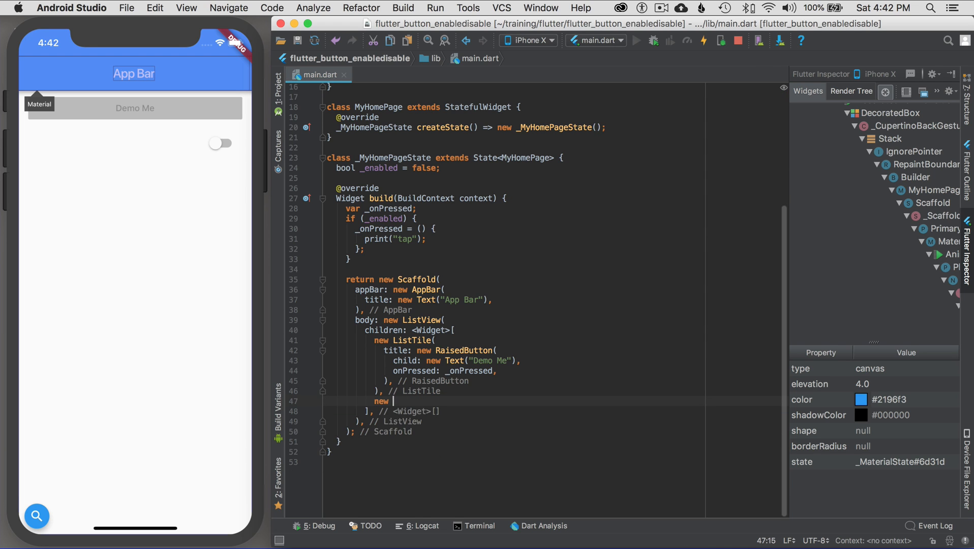
- Wrap the SwitchListTile in main.dart in new Semantics( with its arguments on a new line
text(Semantics()
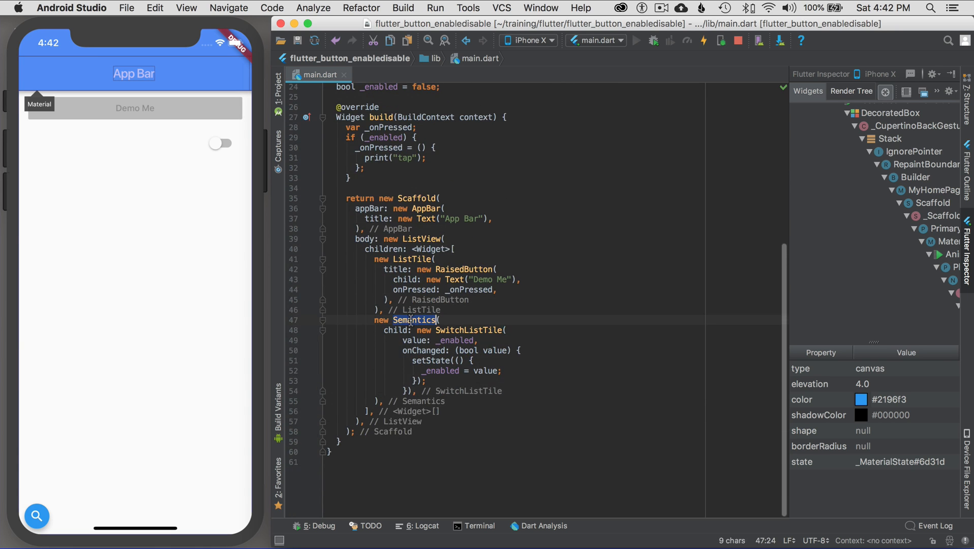
key(enter)
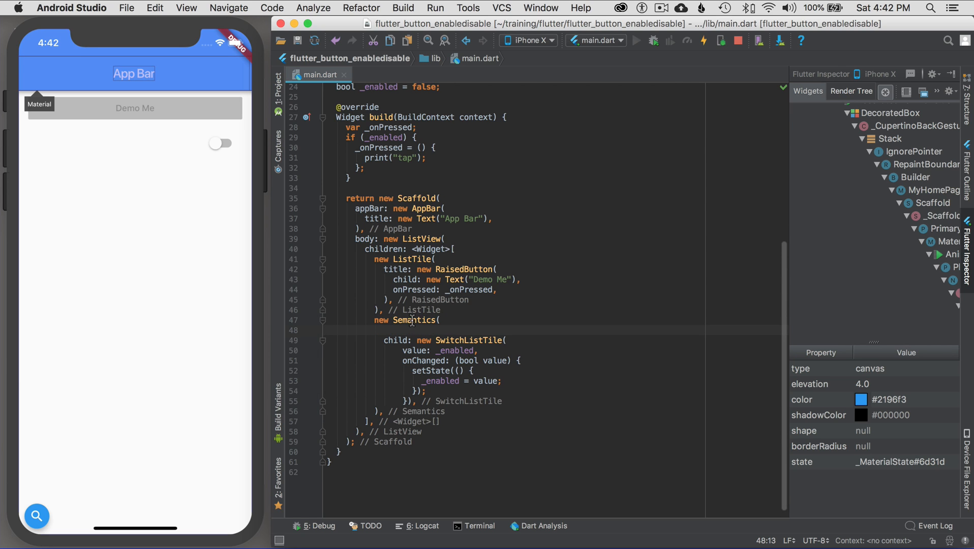
click(411, 320)
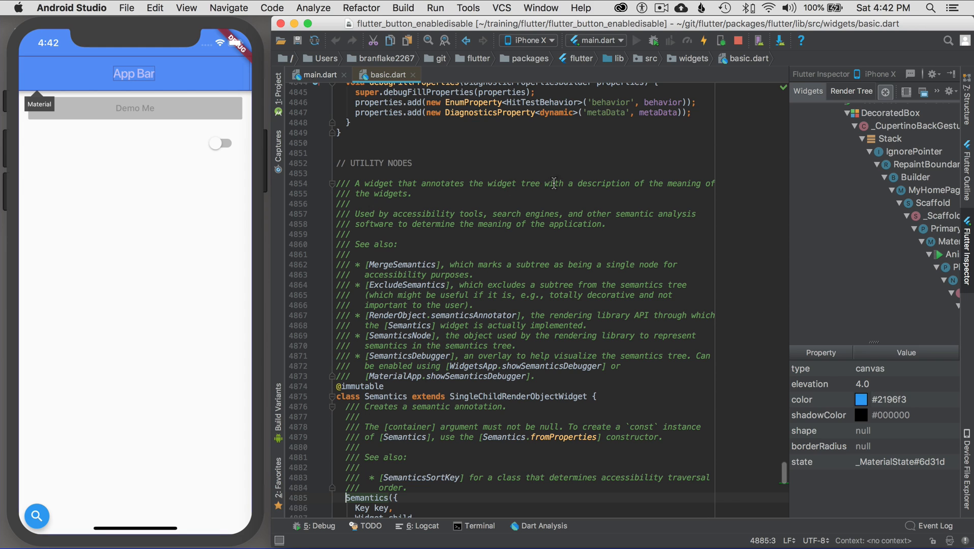
mouse_move(414, 197)
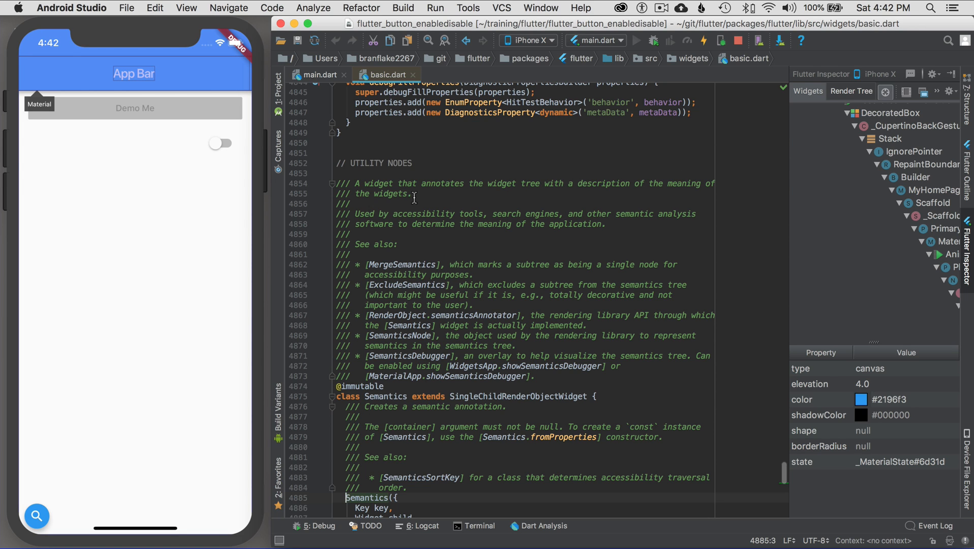
mouse_move(379, 197)
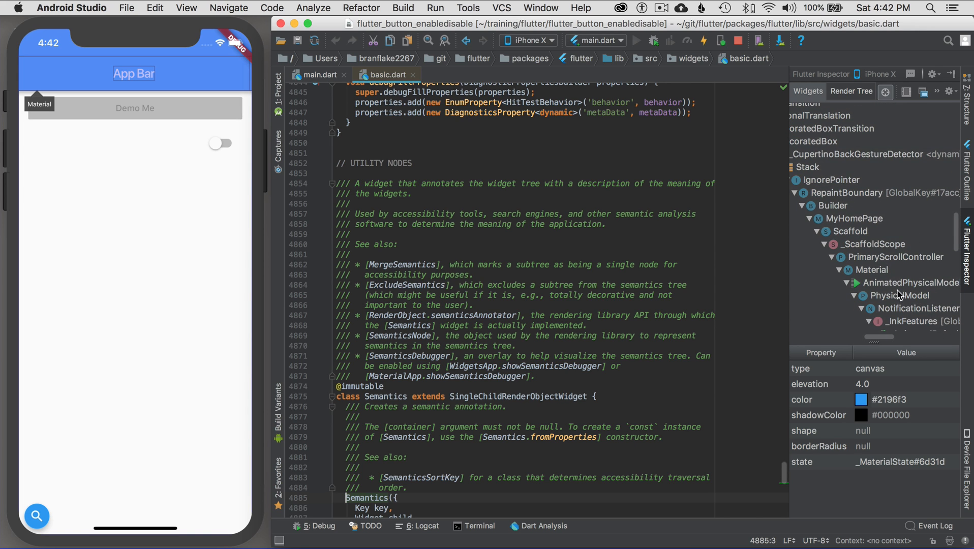
mouse_move(901, 289)
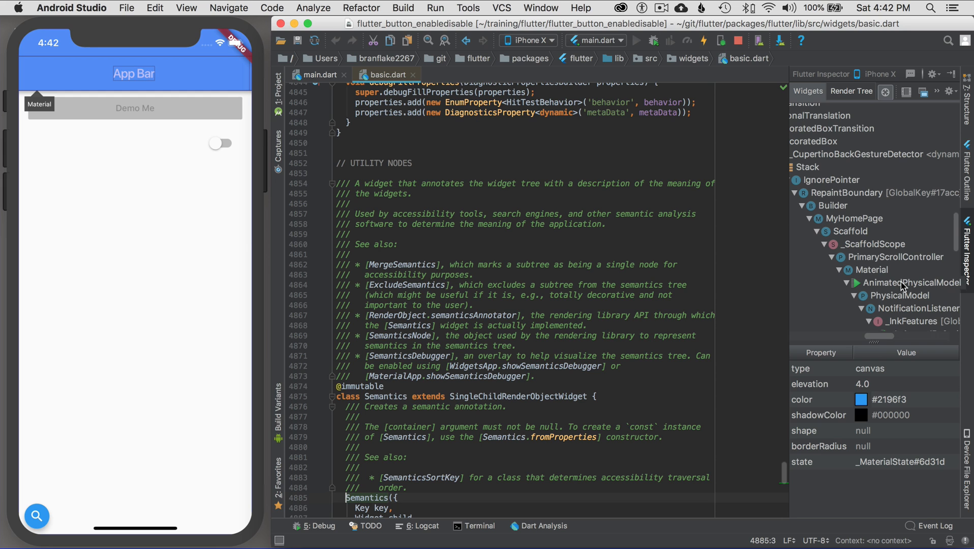
- Return from basic.dart to editing main.dart
click(317, 75)
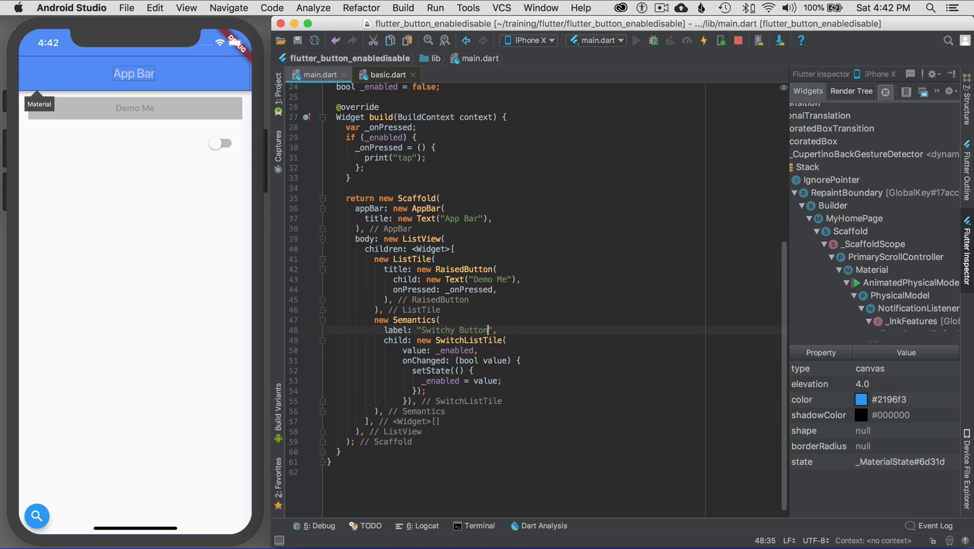
- Add label "Switchy Button" to the Semantics wrapper and pick the reloaded switch on the simulator
click(441, 320)
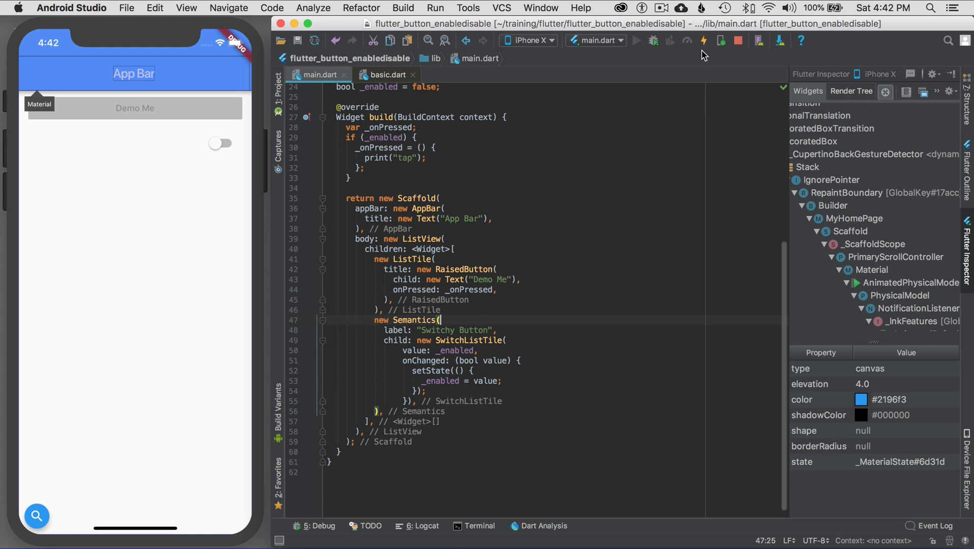
mouse_move(146, 110)
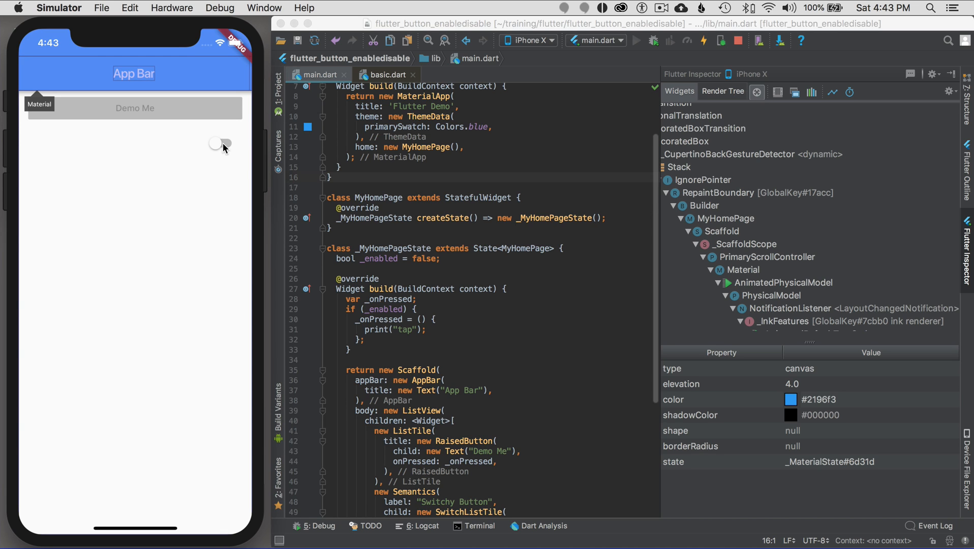
click(221, 143)
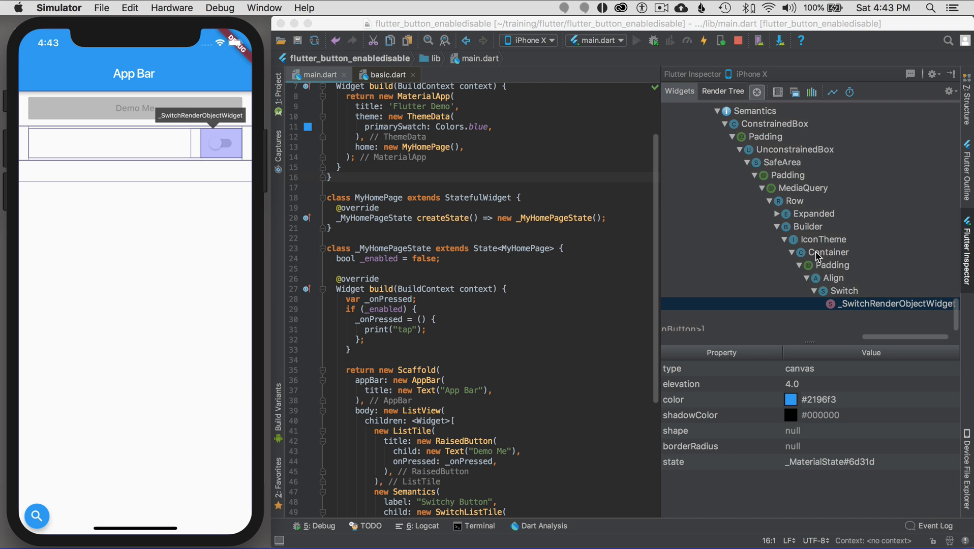
- Select _SwitchRenderObjectWidget in the tree, then the Semantics entry in the Flutter Outline
click(721, 91)
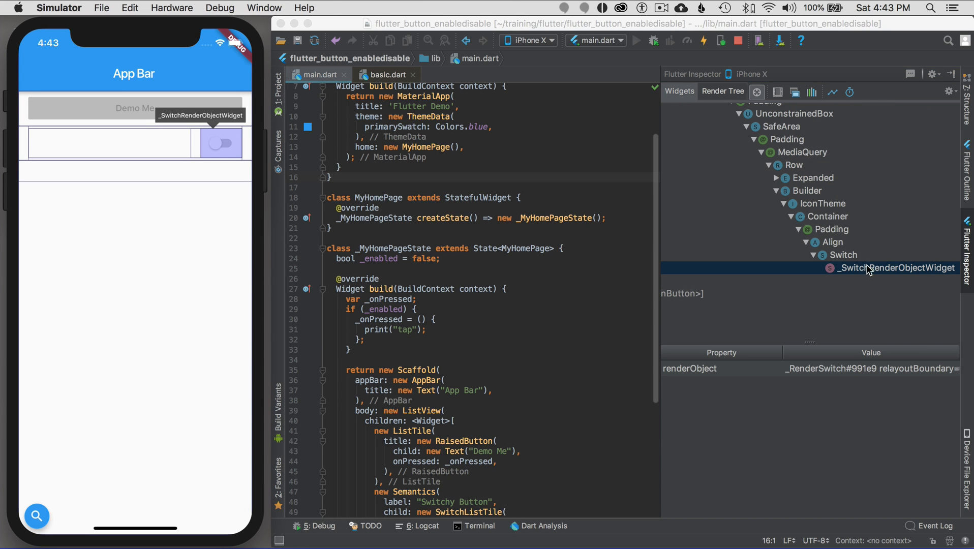
mouse_move(965, 167)
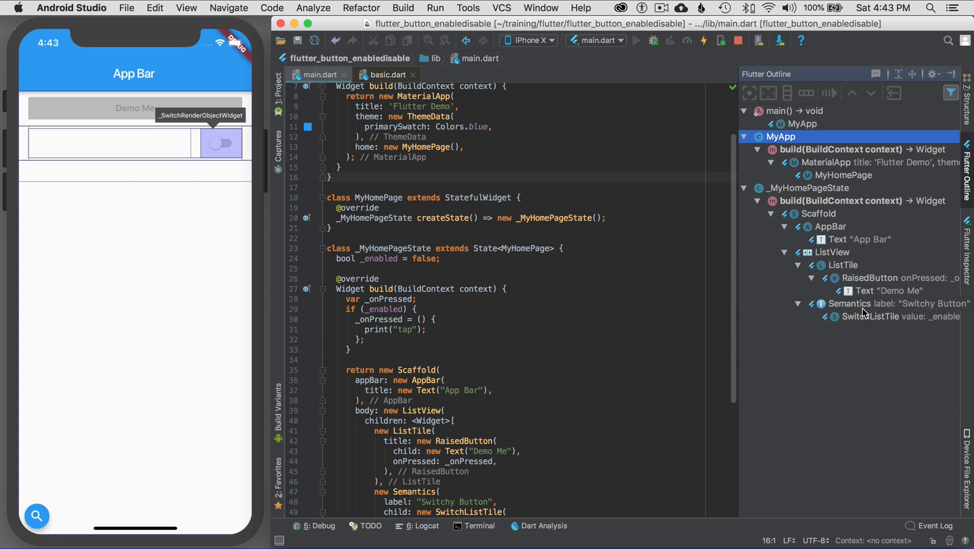
click(895, 303)
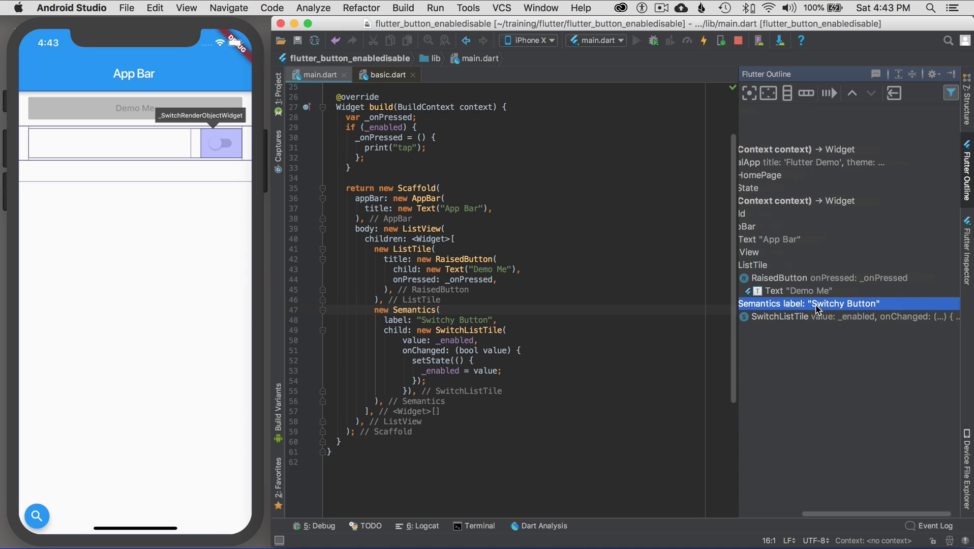
mouse_move(797, 321)
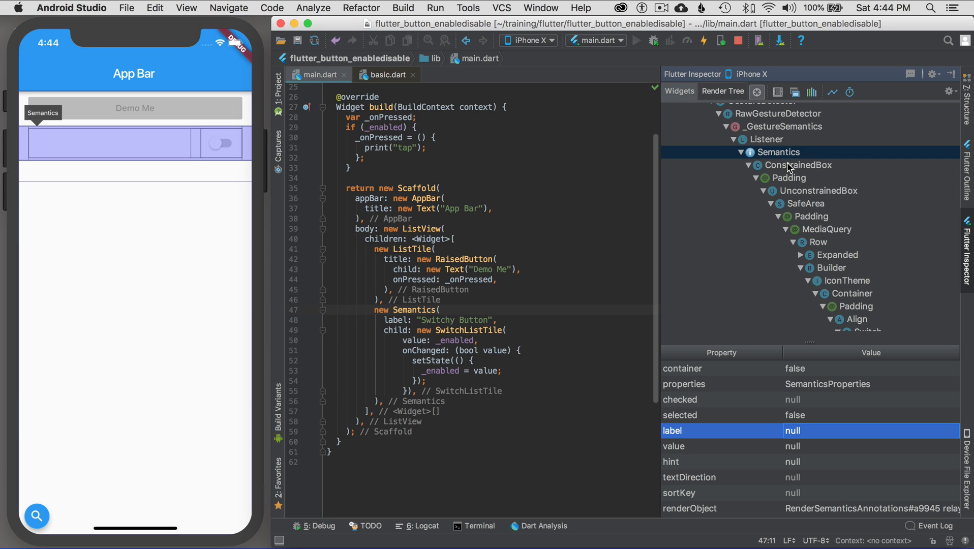
mouse_move(791, 169)
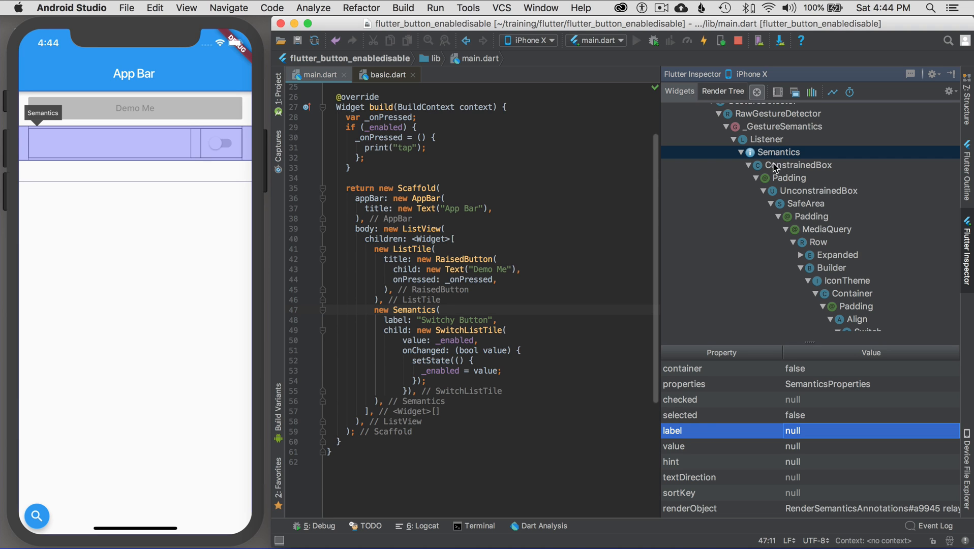
mouse_move(720, 358)
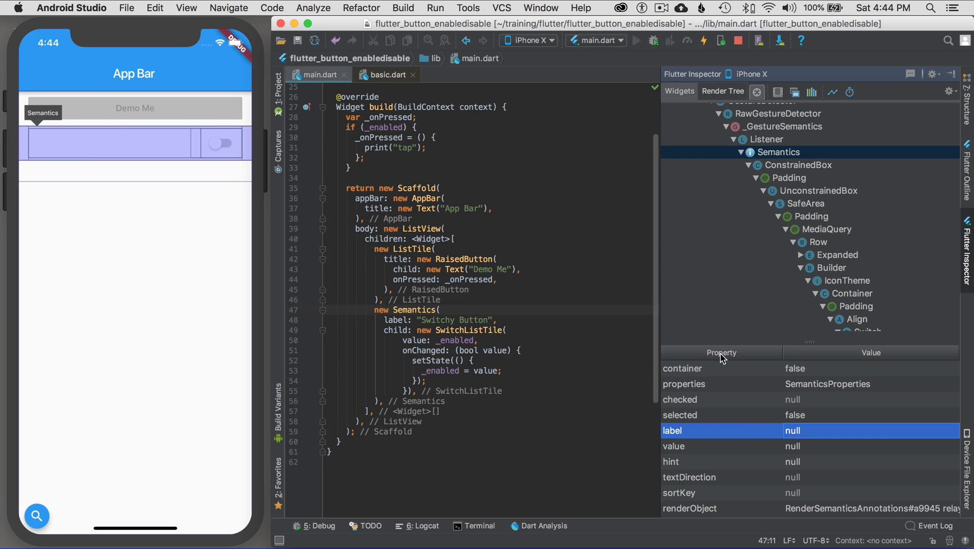
mouse_move(736, 118)
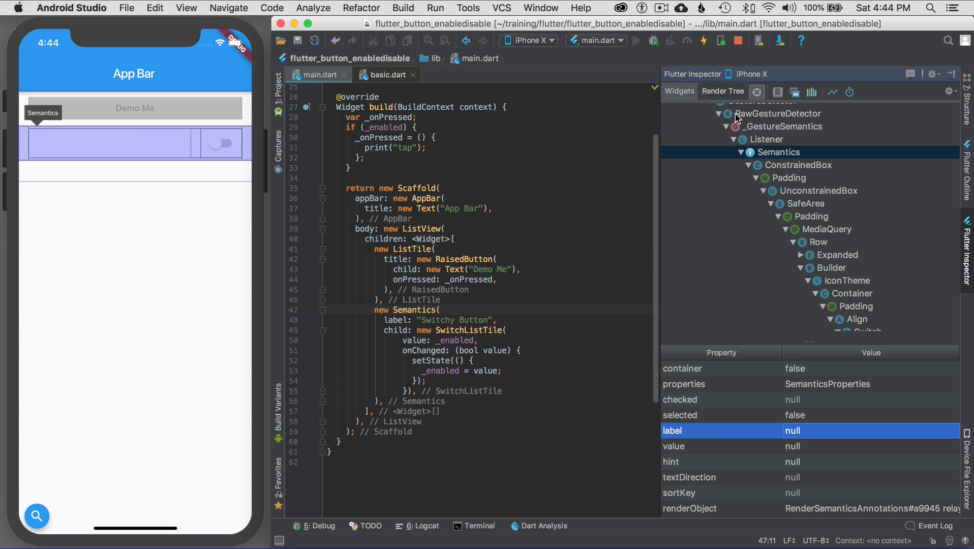
click(722, 91)
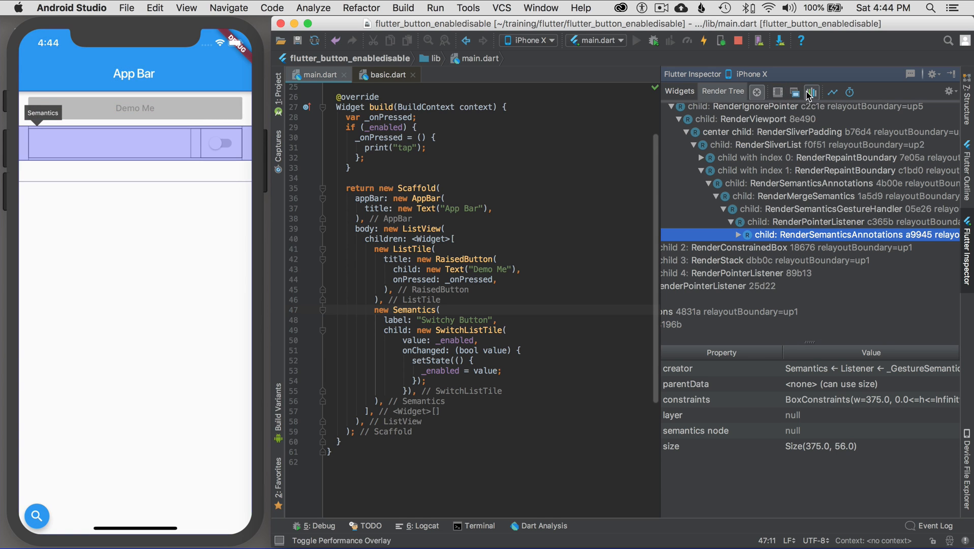
mouse_move(794, 92)
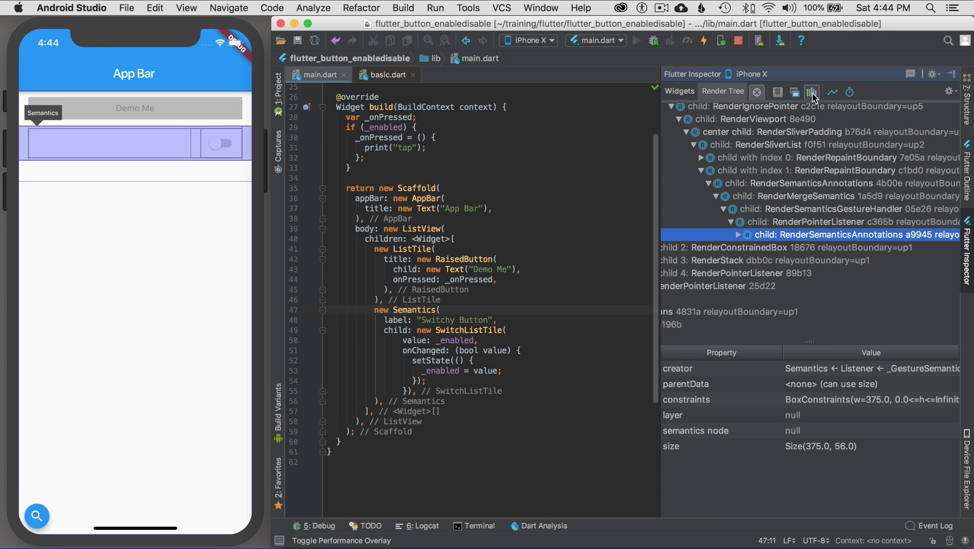
mouse_move(832, 91)
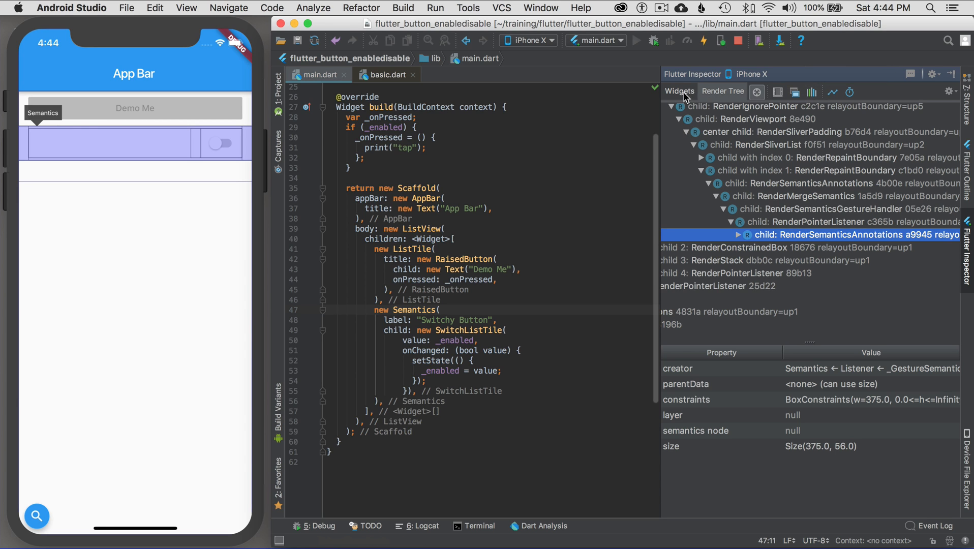
click(678, 91)
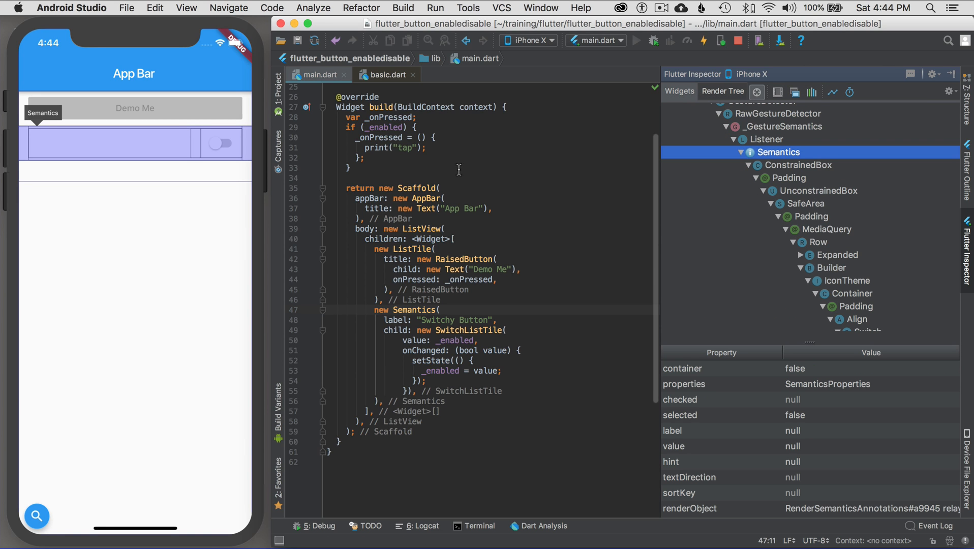